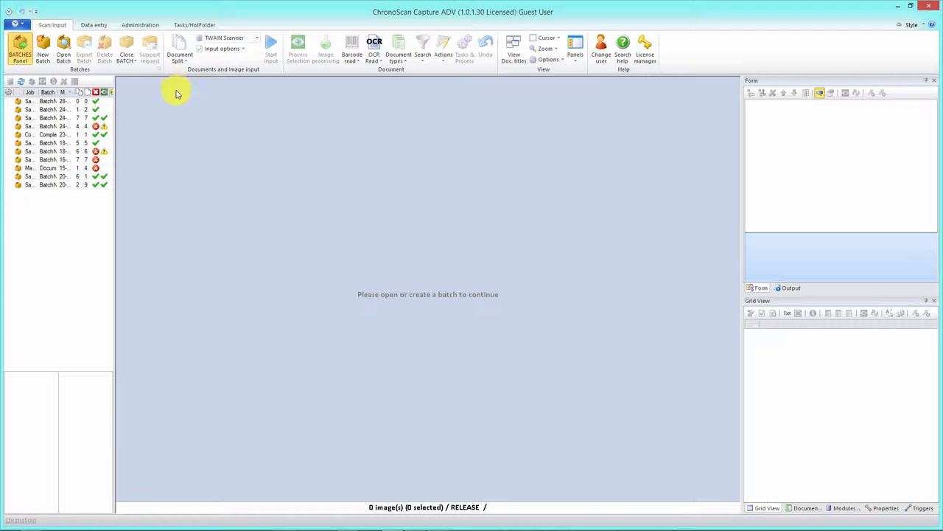
# Step: Start a new batch from the BATCHES panel, bringing up the Create Batch dialog
pyautogui.click(63, 50)
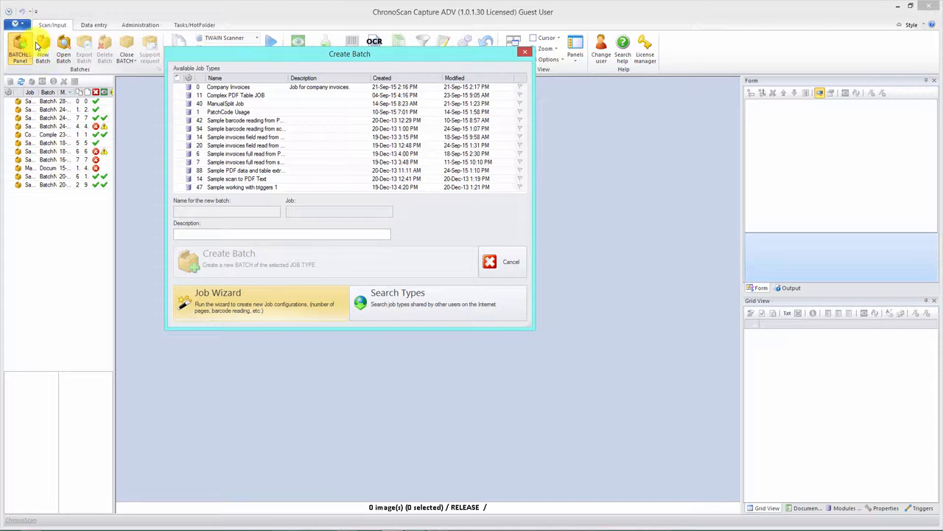
# Step: Define job type 'Manual Split 3 Ways' via the Job Wizard: multi-image documents split manually, Disk and PDF output
pyautogui.click(218, 302)
pyautogui.write('Manual')
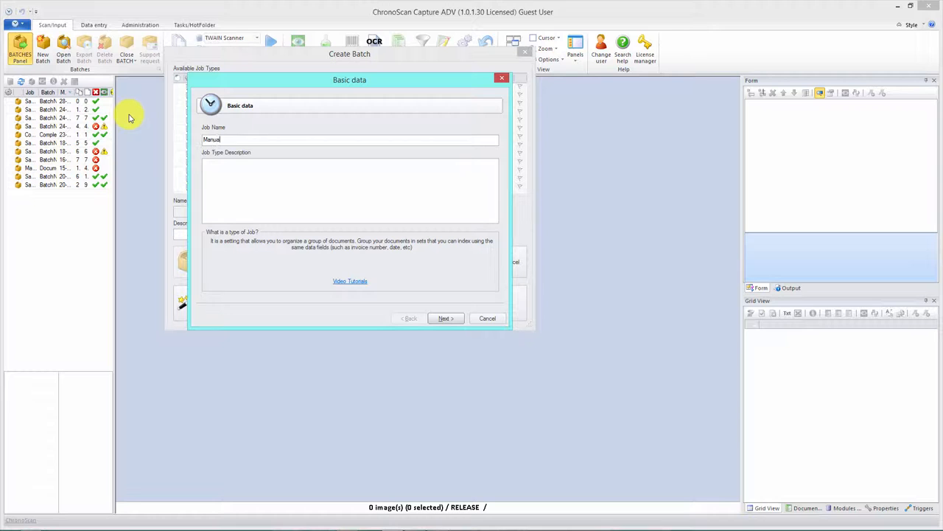
pyautogui.click(443, 319)
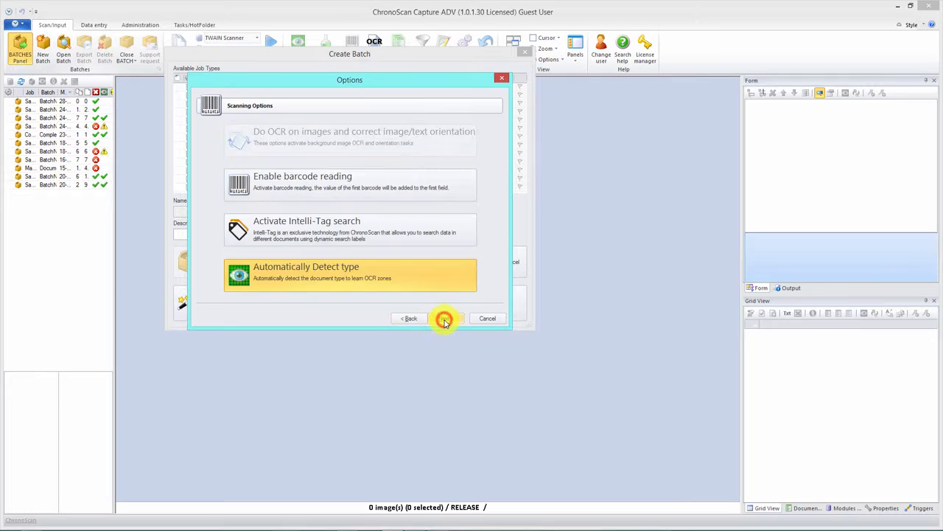
pyautogui.click(445, 319)
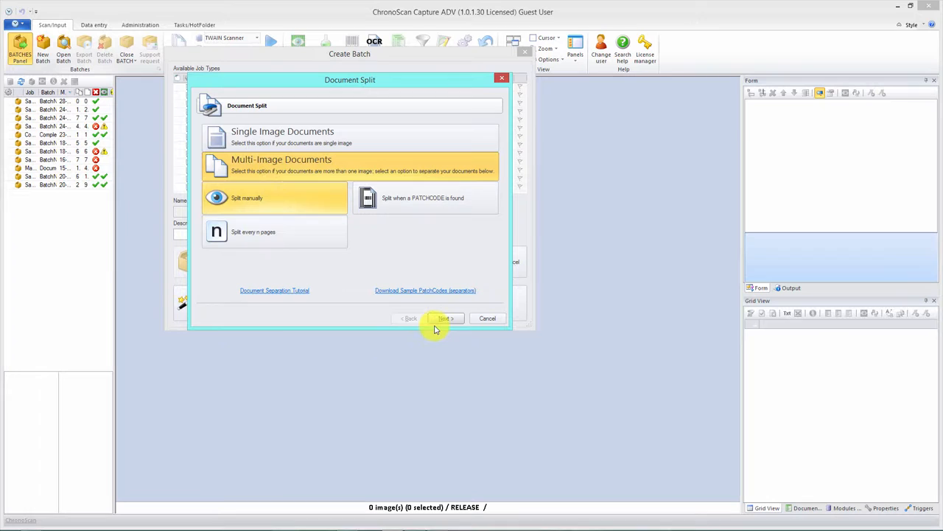
pyautogui.click(445, 318)
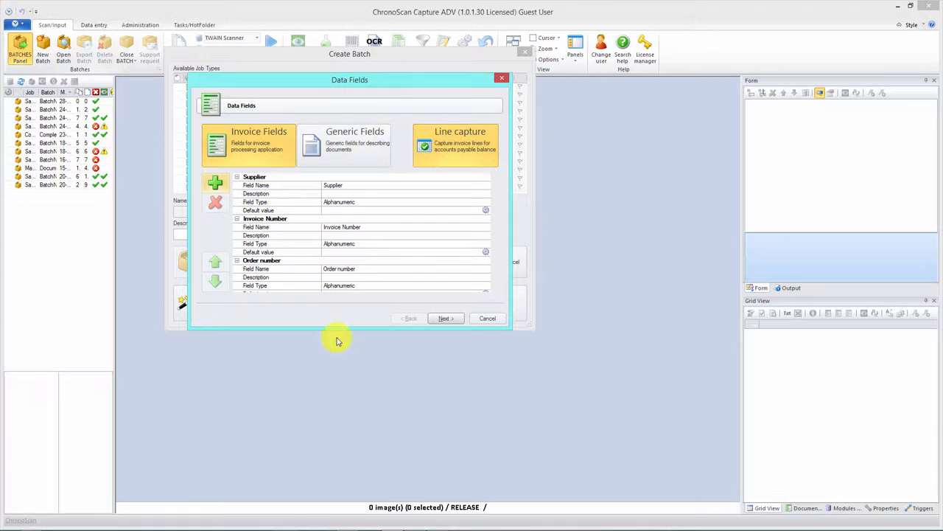
pyautogui.click(445, 318)
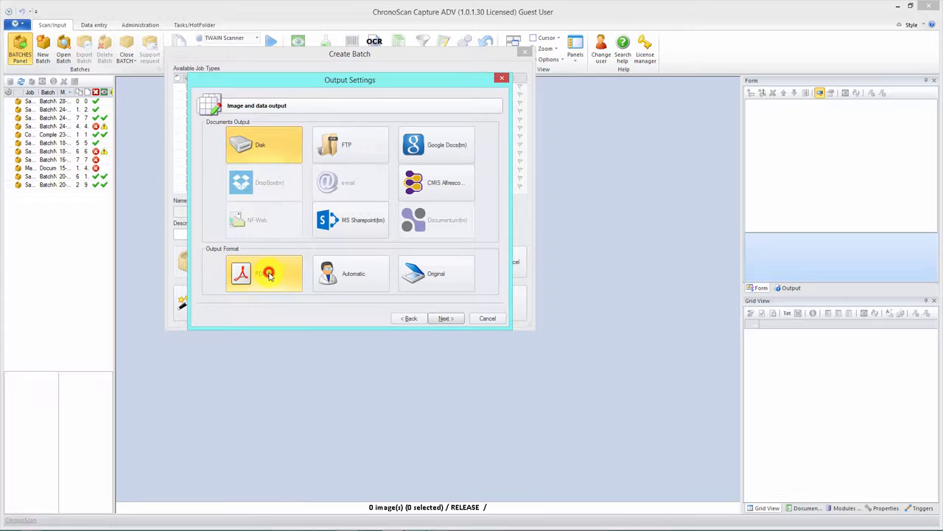
pyautogui.moveTo(239, 188)
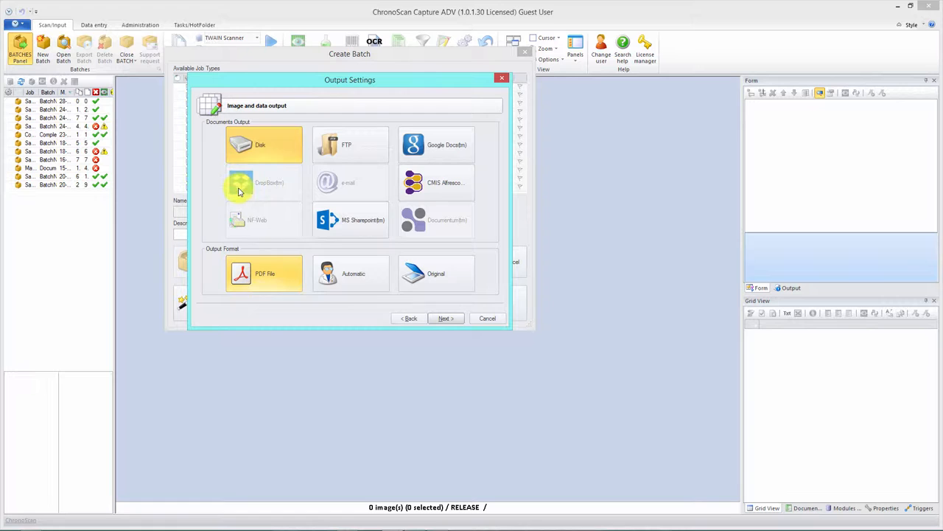
pyautogui.click(445, 319)
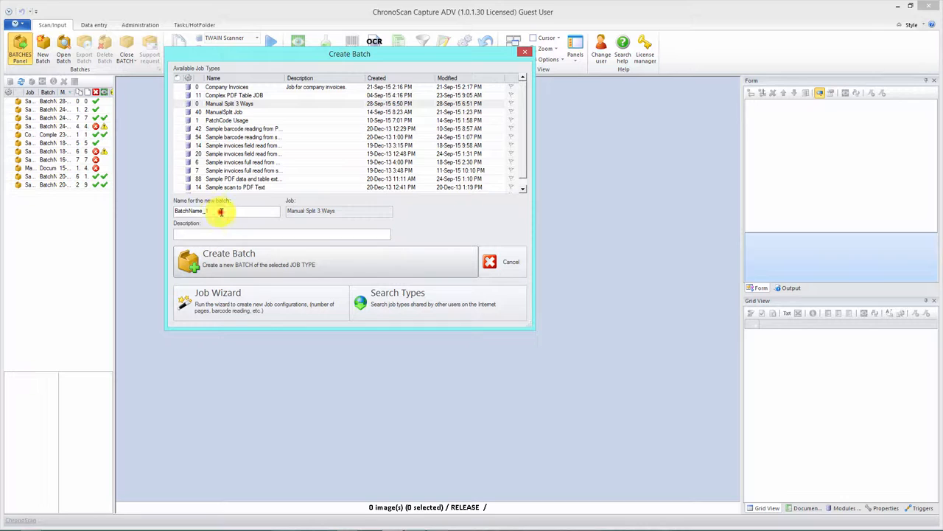
# Step: Create the batch named 'Manual Split 3 Ways Batch' under the new job type
pyautogui.write('Manual Split 3 Ways Batch')
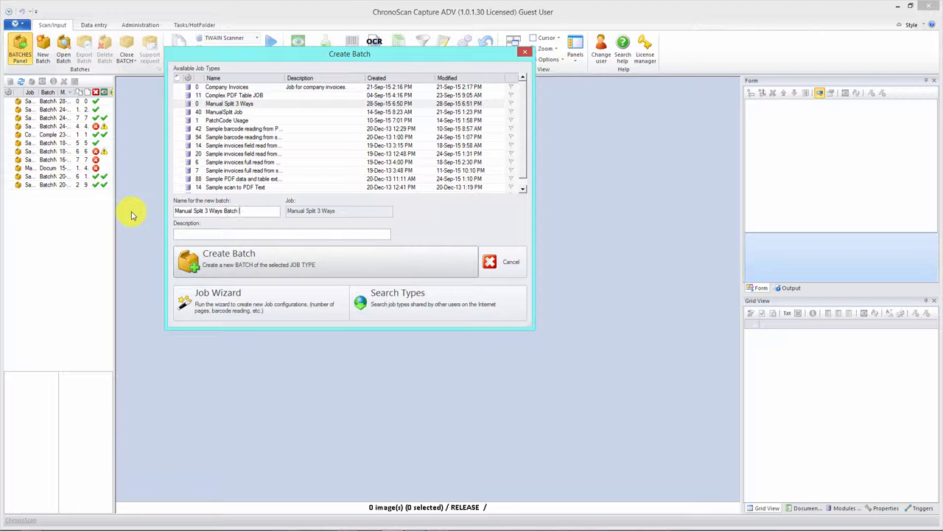
pyautogui.click(229, 253)
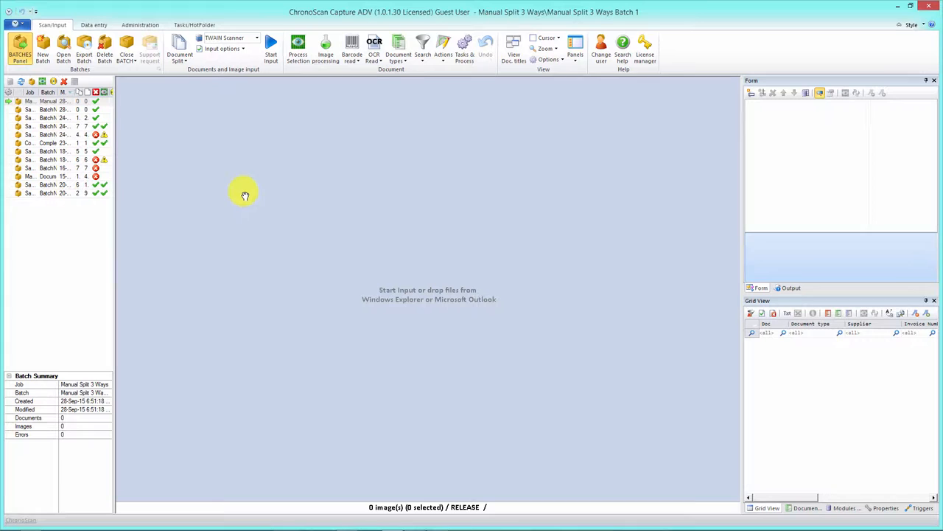
pyautogui.moveTo(193, 74)
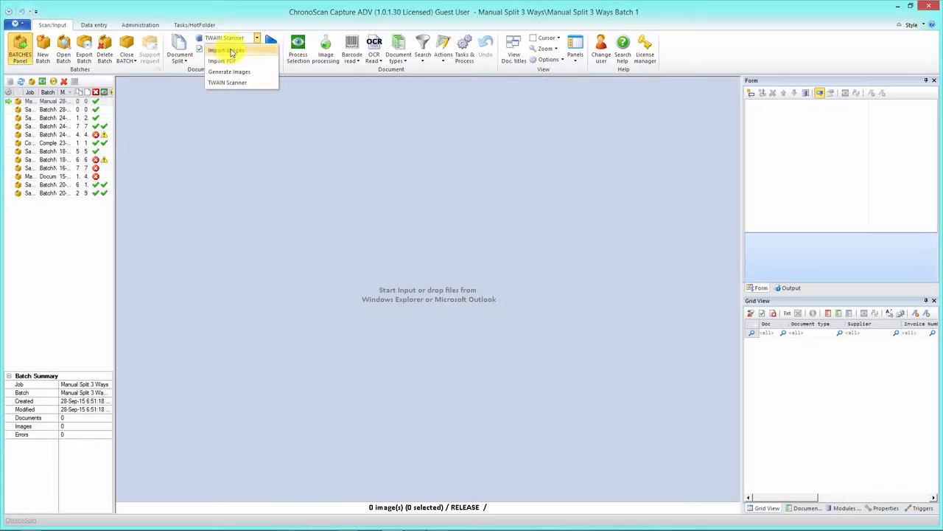
# Step: Make 'Import images' the batch input source and show the TIFF import configuration
pyautogui.click(221, 50)
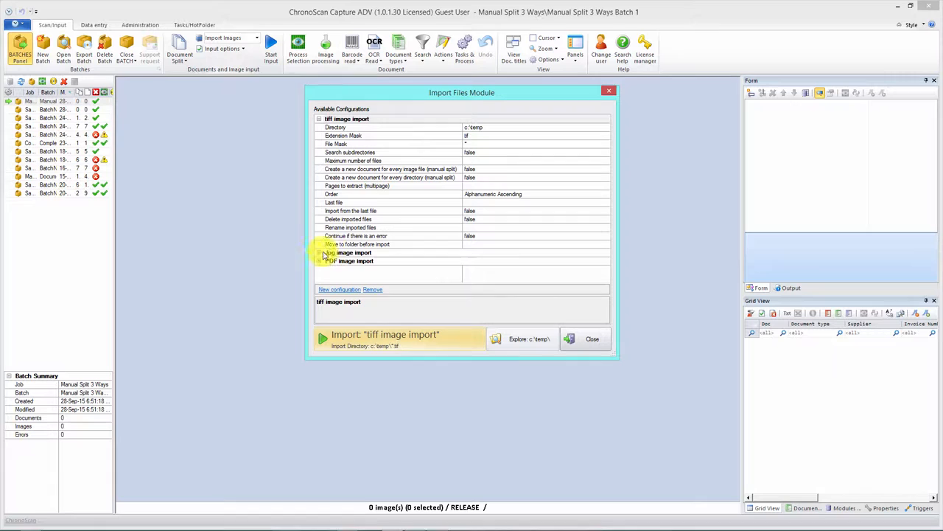
# Step: Review the jpg and PDF configurations, return to tiff import and browse for its start directory
pyautogui.click(357, 136)
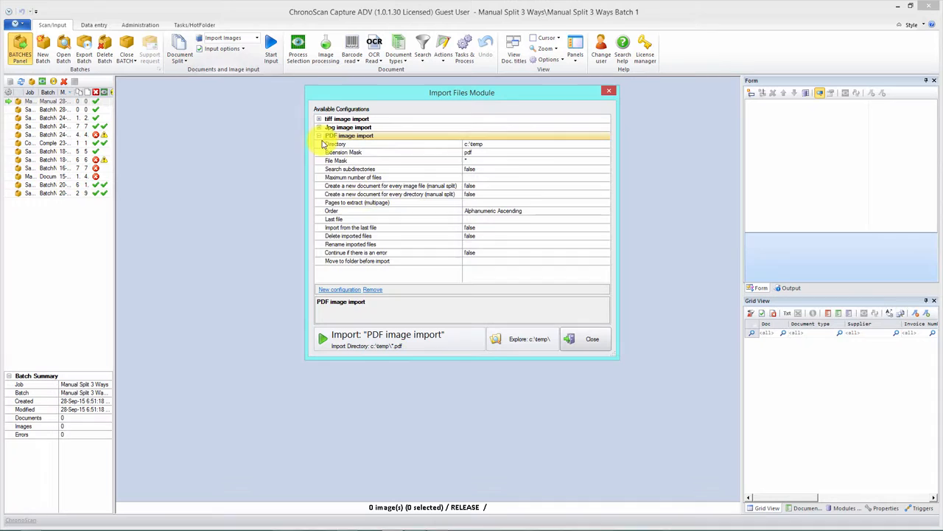
pyautogui.click(346, 117)
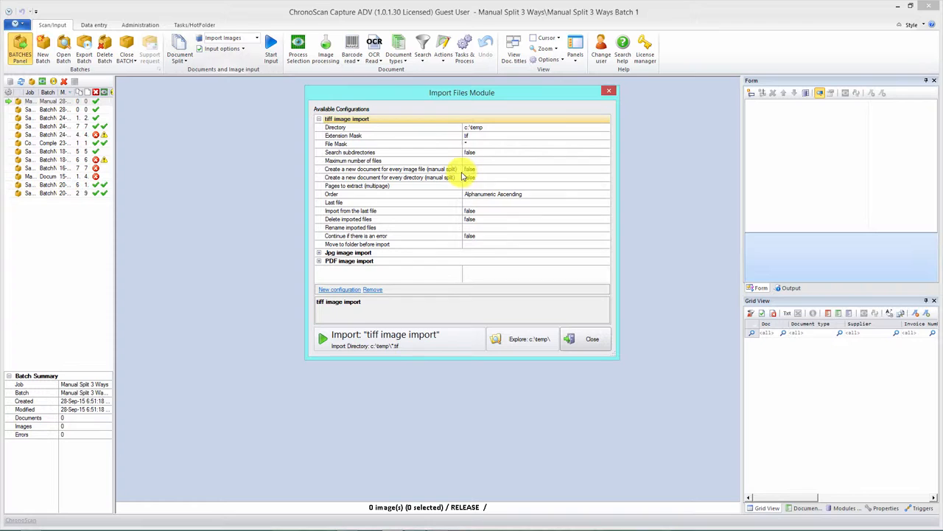
pyautogui.click(337, 127)
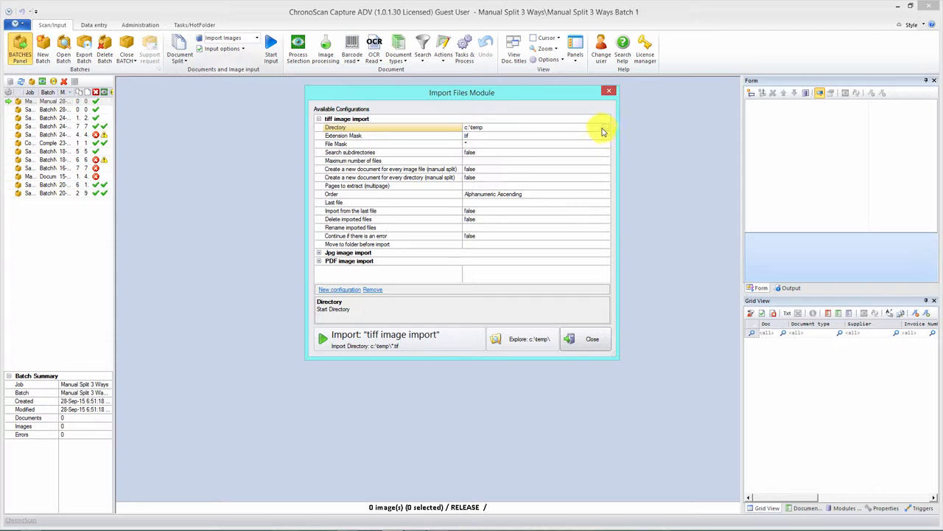
pyautogui.click(605, 127)
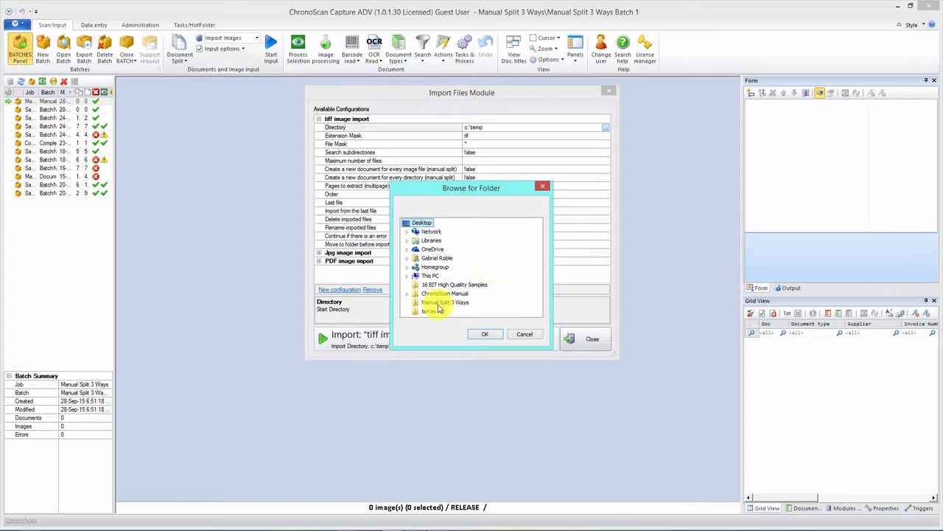
# Step: Point the TIFF import at the Manual Split 3 Ways desktop folder
pyautogui.click(485, 333)
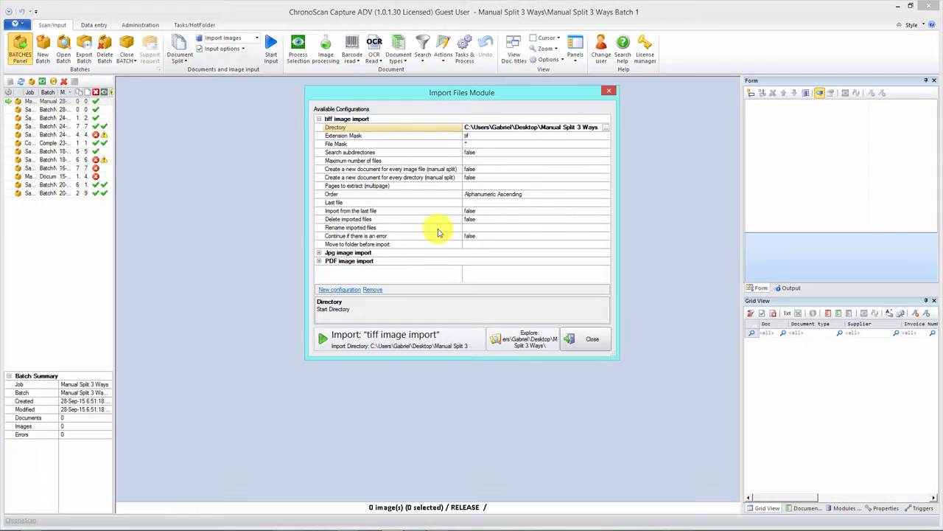
pyautogui.moveTo(506, 369)
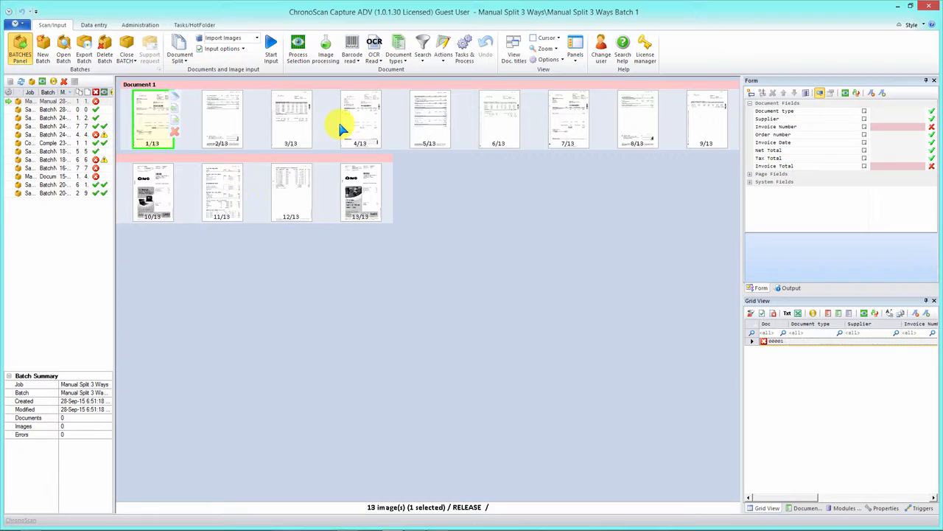
# Step: Split Document 1 at page 4 using the page's split icon, leaving three pages in Document 1
pyautogui.click(567, 118)
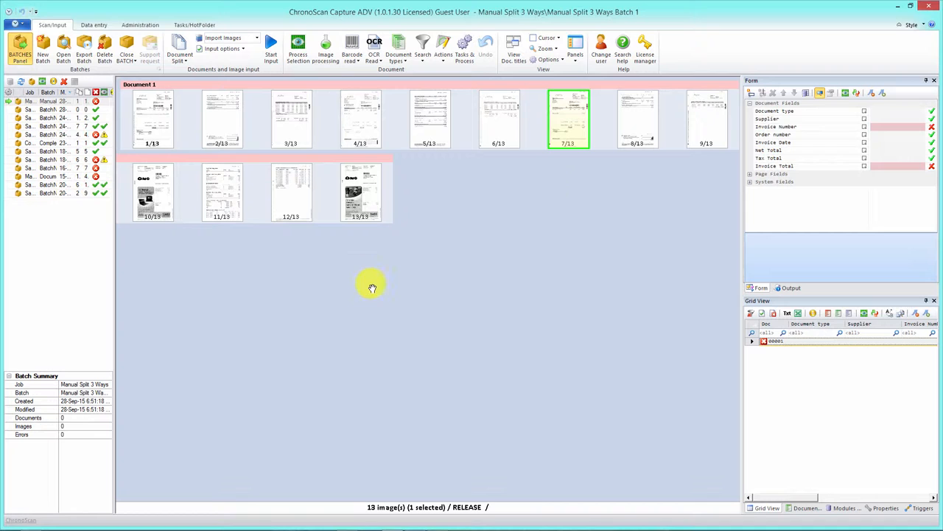
pyautogui.click(153, 118)
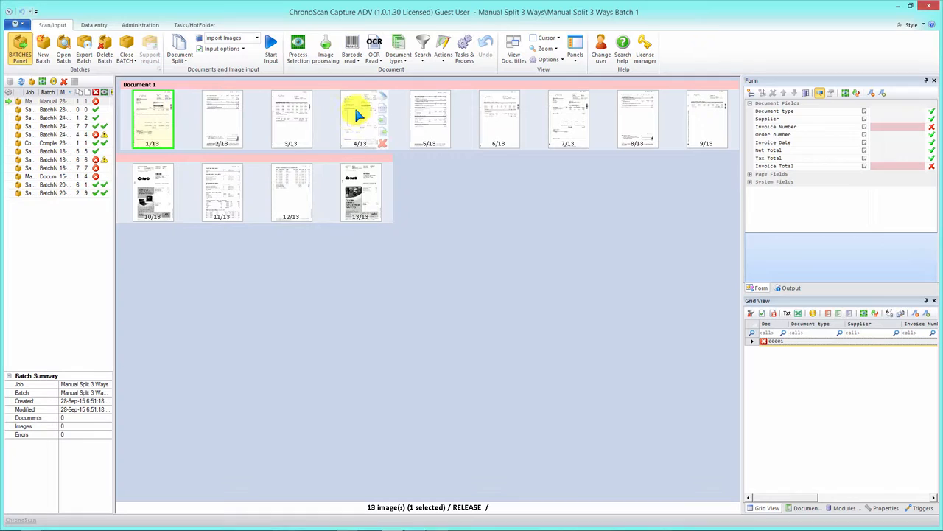
pyautogui.click(360, 118)
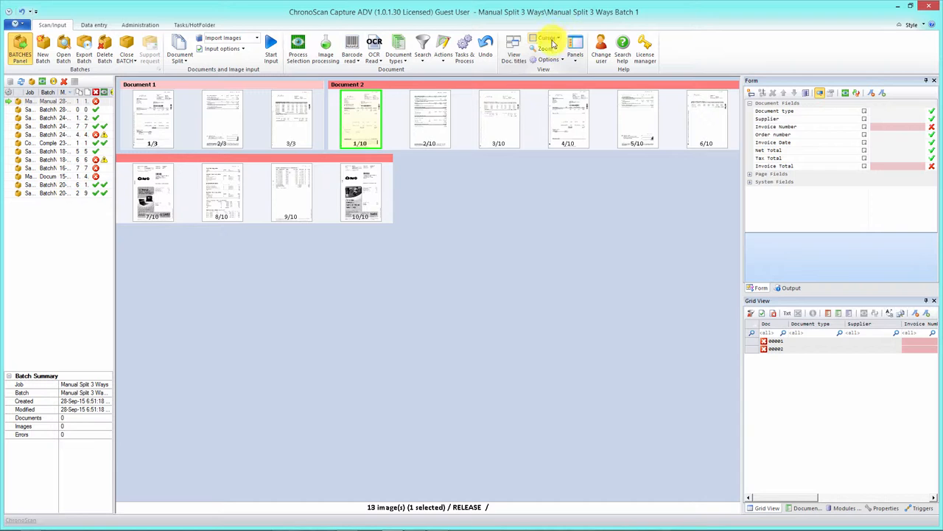
# Step: Split Document 2 at its fourth page with the ribbon Document Split command, forming Document 3
pyautogui.click(548, 38)
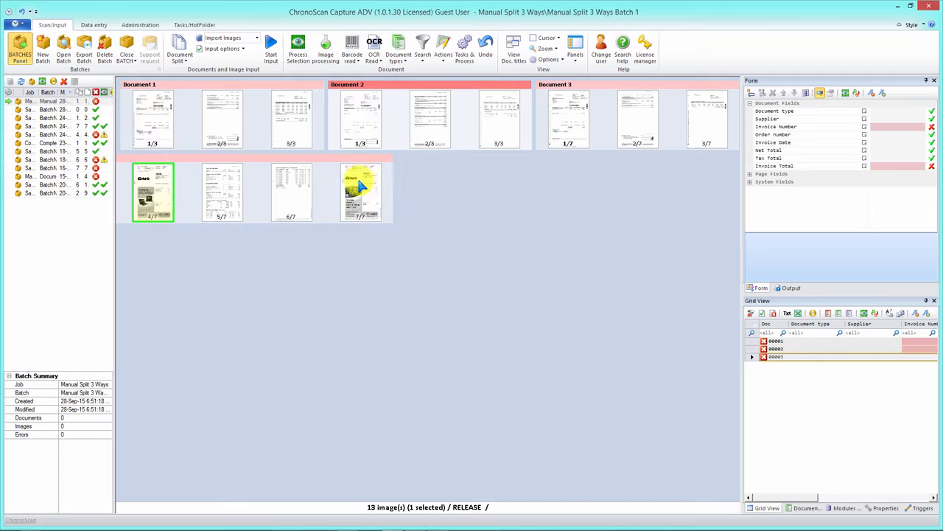
# Step: Select pages 1 and 5 of Document 3 and check the SEL_SPLIT = X keyboard shortcut
pyautogui.click(362, 191)
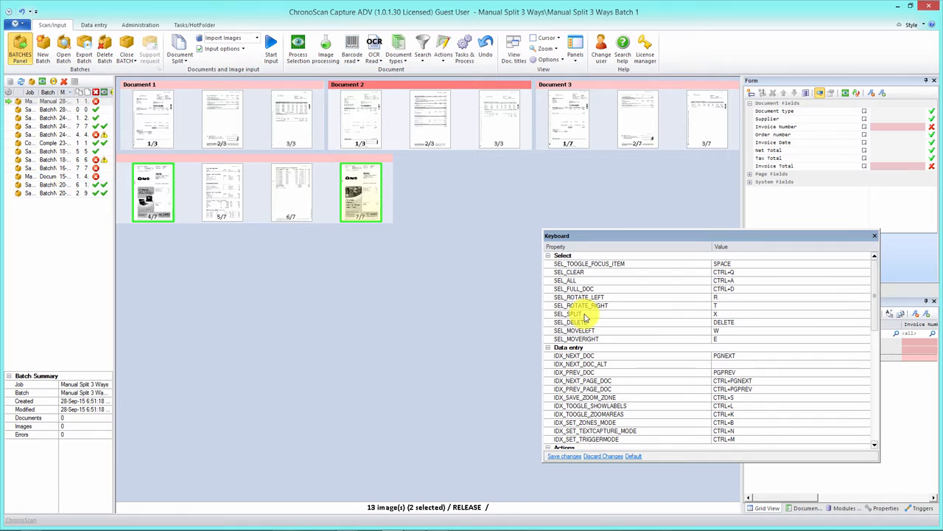
pyautogui.click(569, 313)
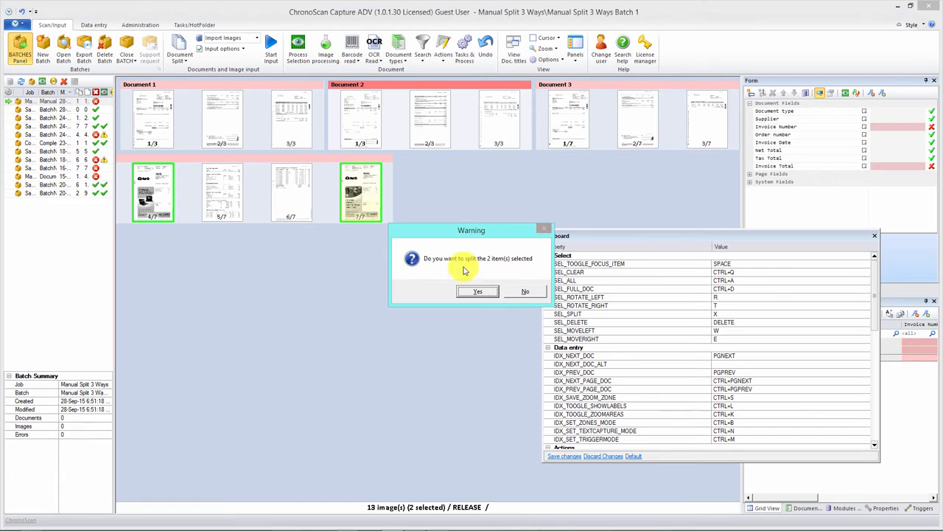
# Step: Confirm the split at the two selected pages, giving five documents, and select Document 5's page
pyautogui.click(477, 292)
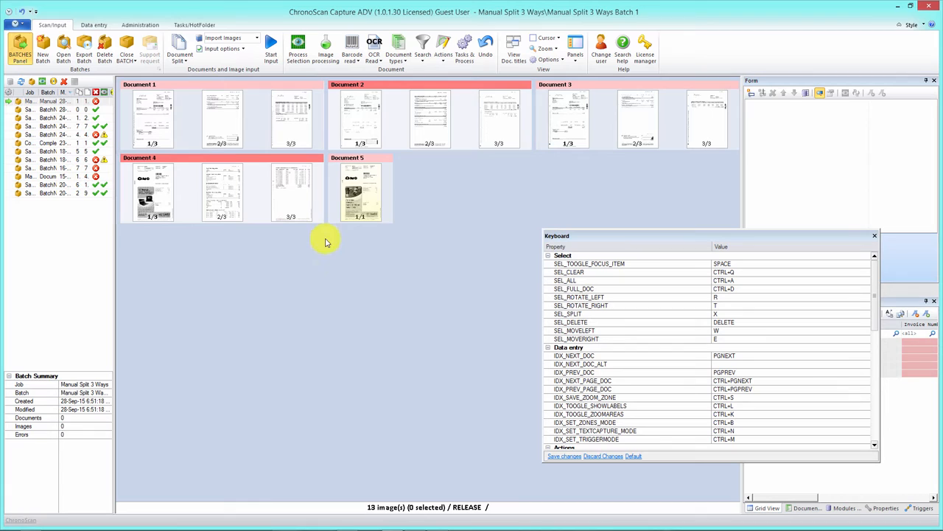
pyautogui.click(361, 192)
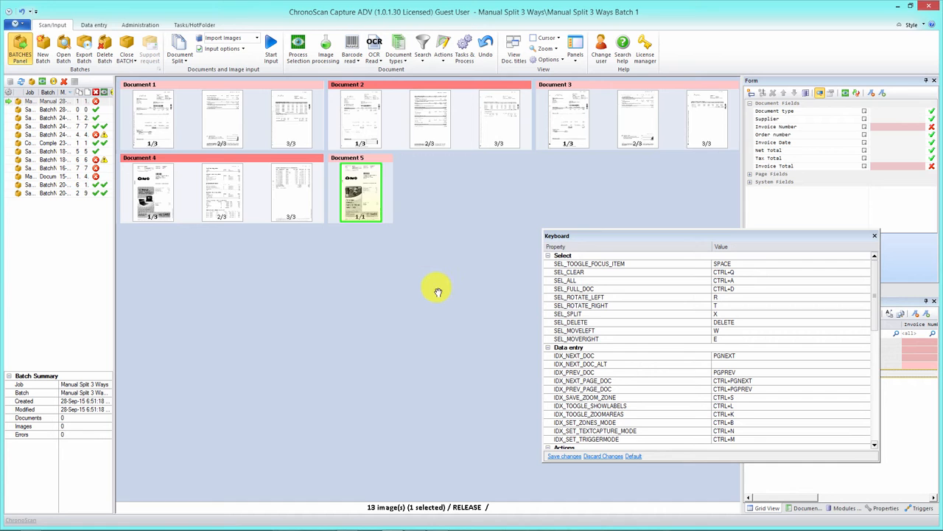